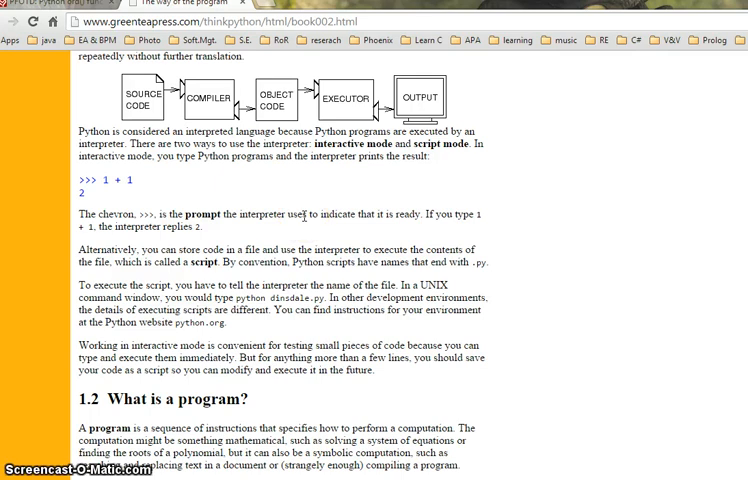
mouse_move(258, 194)
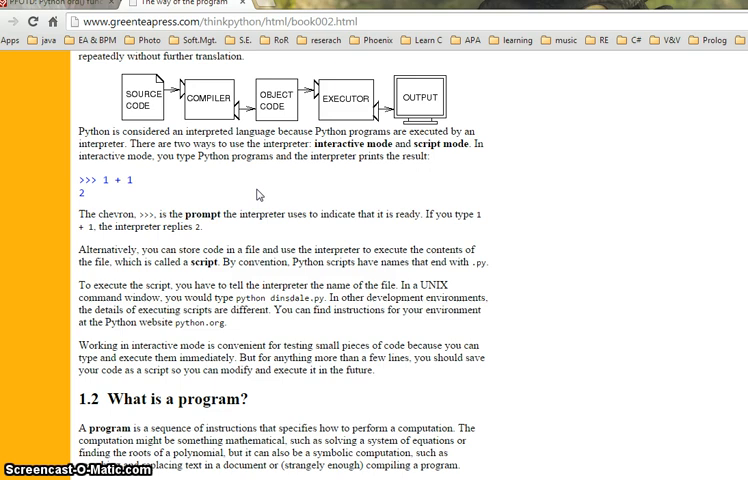
In the shell, evaluate undefined h (NameError), set h = 10, and check ord('h') returns 104
left_click(205, 192)
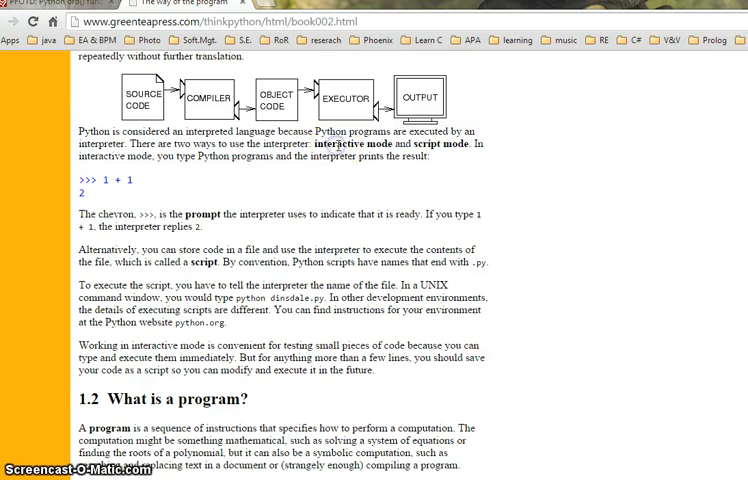
double_click(363, 143)
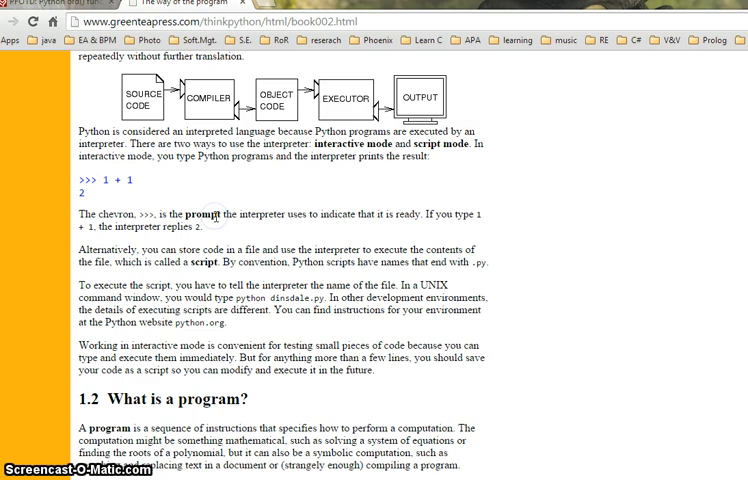
mouse_move(378, 155)
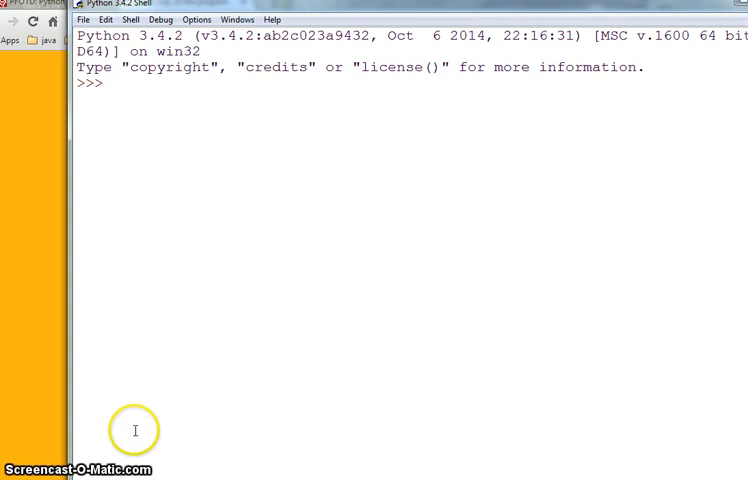
mouse_move(251, 219)
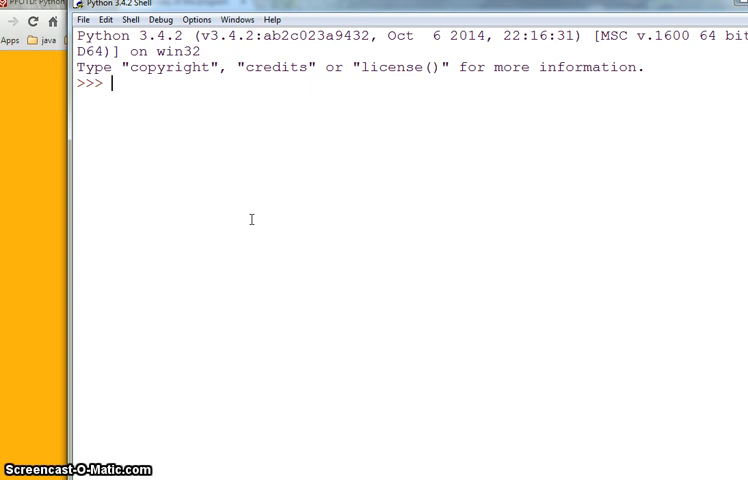
type("h")
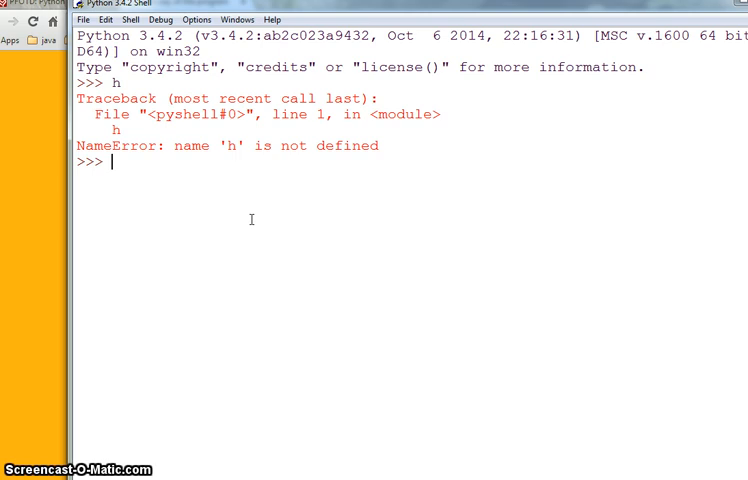
type("h = 10")
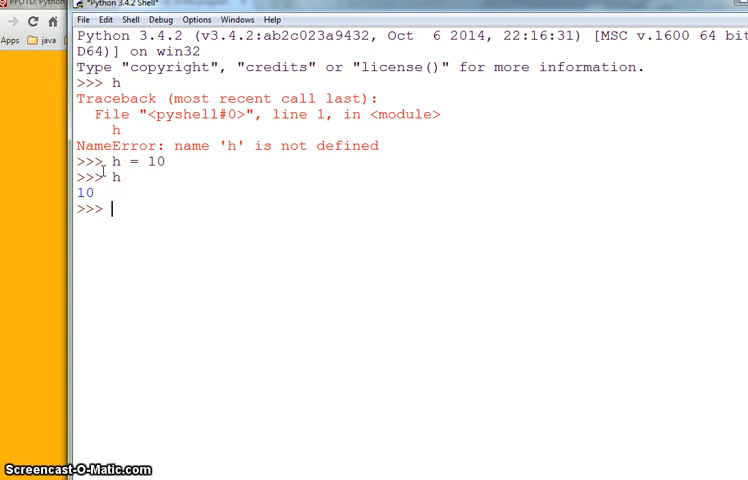
type("ord(")
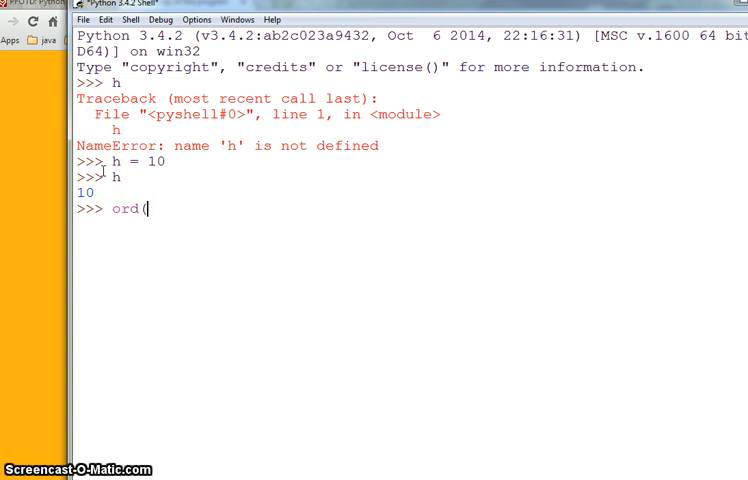
type("'")
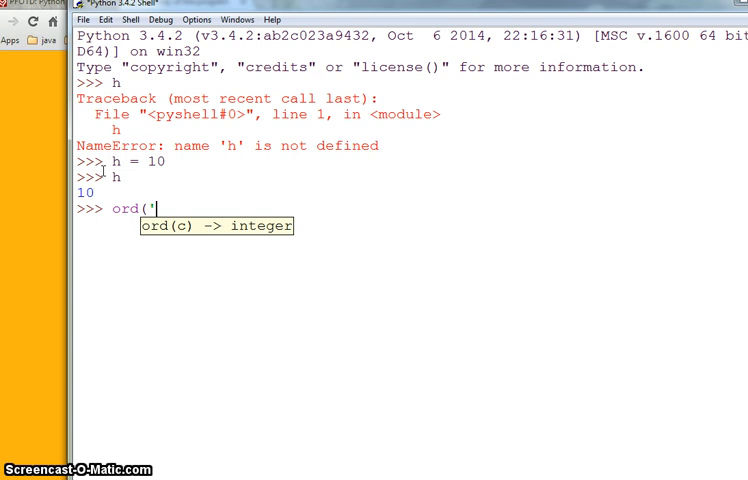
type("h")
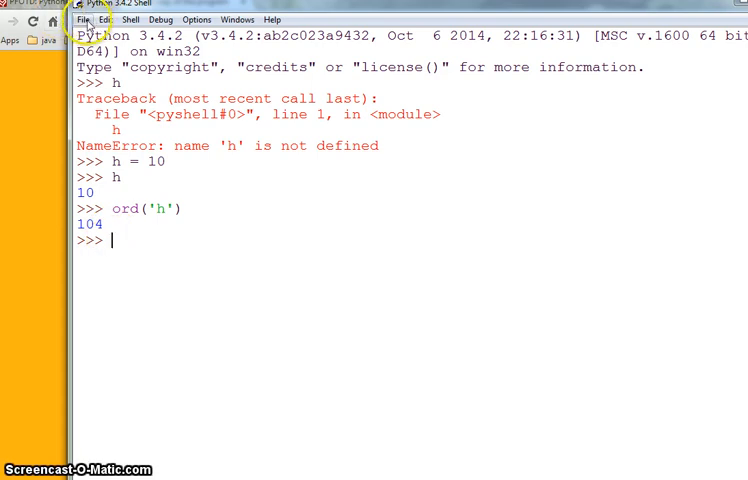
Create a new untitled script file containing the line ord('h')
left_click(82, 19)
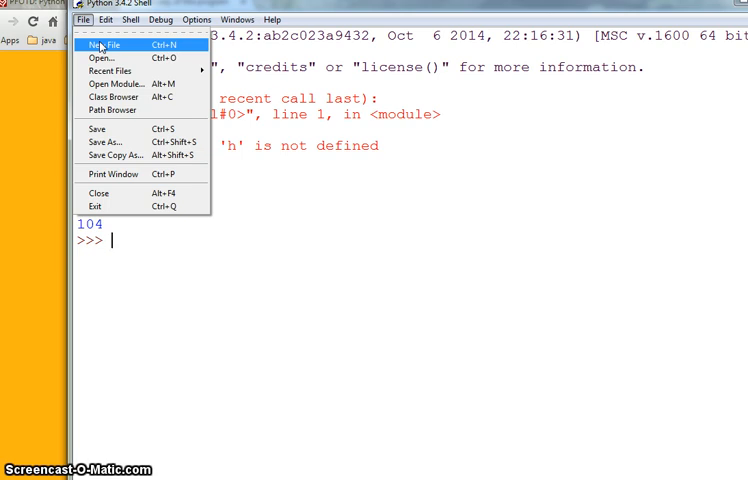
left_click(105, 45)
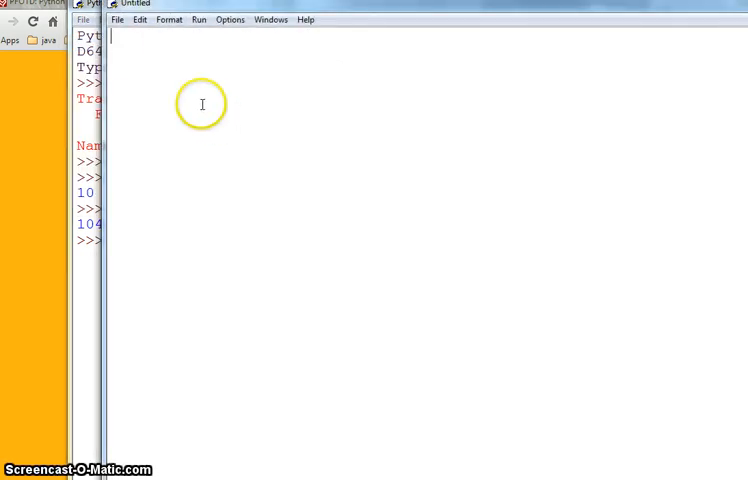
type("or")
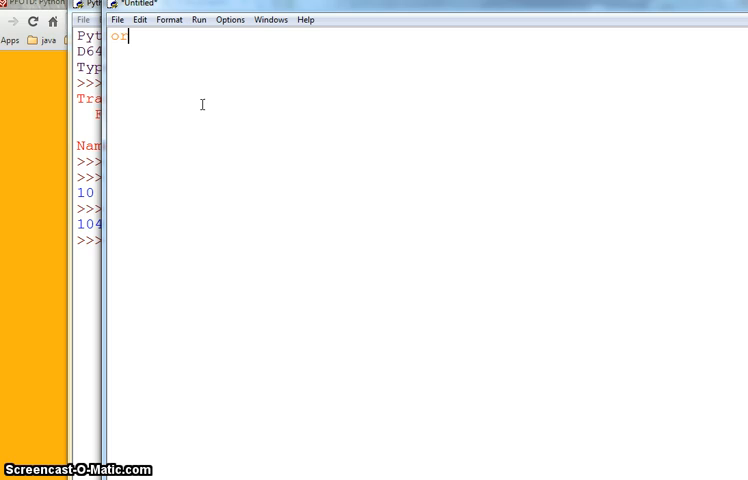
type("d")
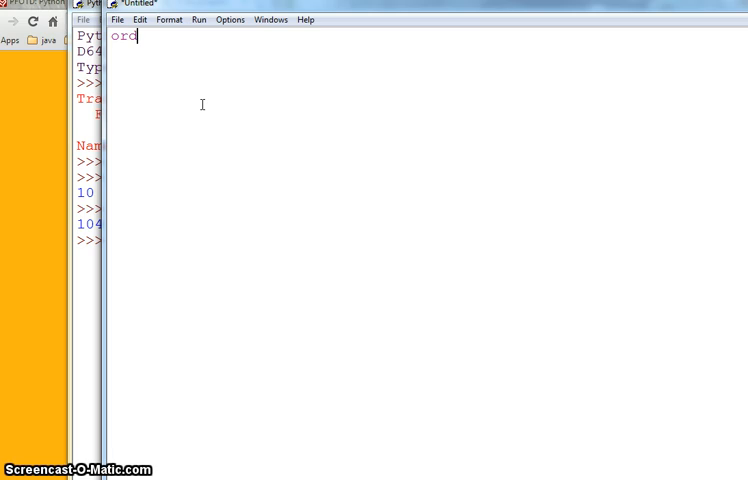
type("('h)")
type("te")
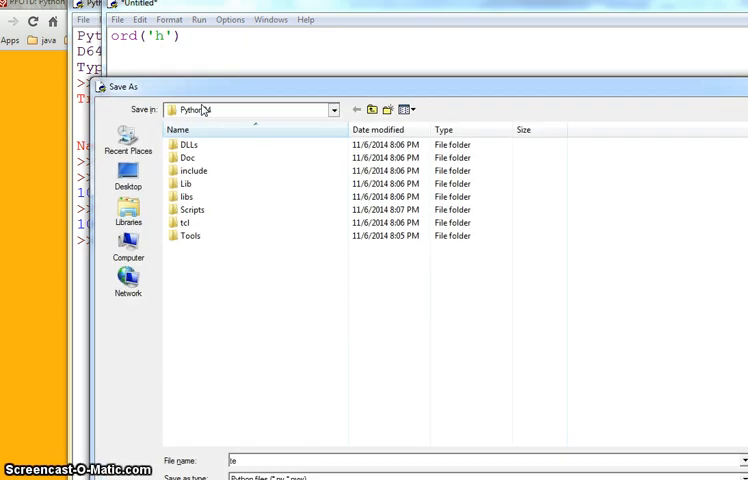
Save the script as tests.py in the python_submitted folder on drive C
left_click(334, 109)
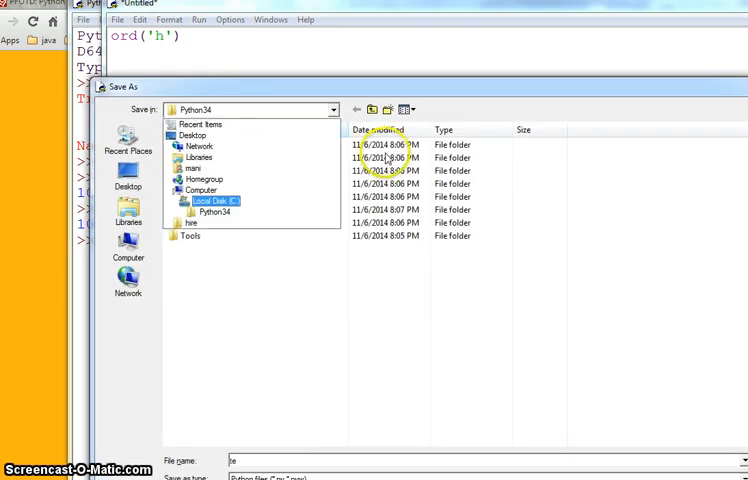
left_click(372, 109)
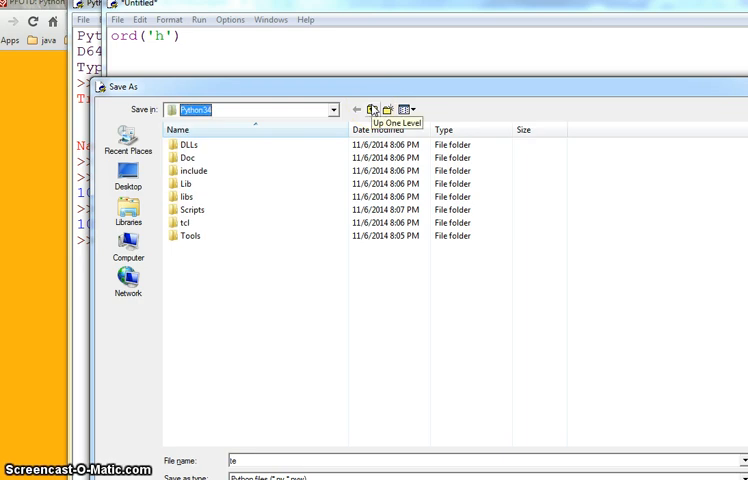
left_click(372, 109)
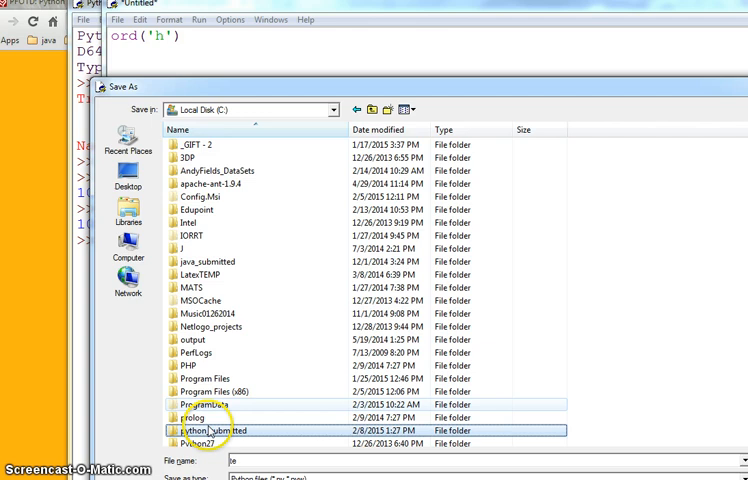
double_click(212, 430)
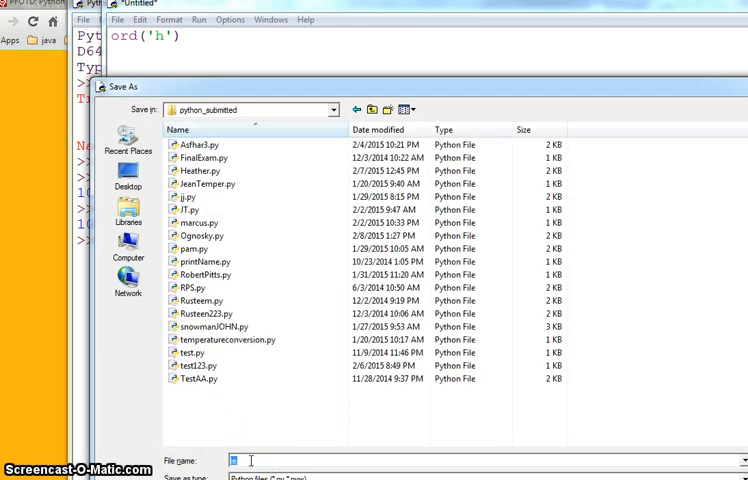
type("tests")
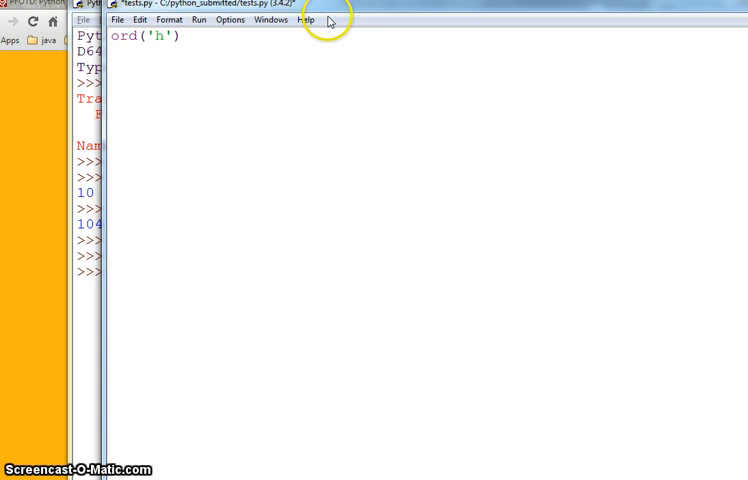
mouse_move(328, 19)
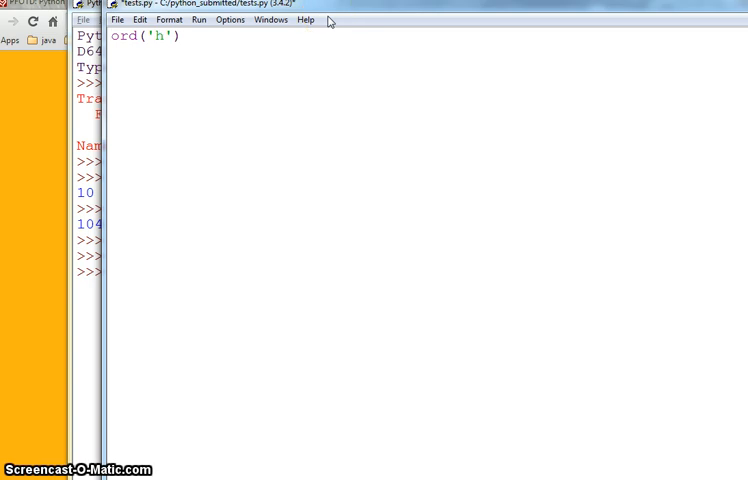
Wrap the line in print and run tests.py so the shell shows 104
type("print")
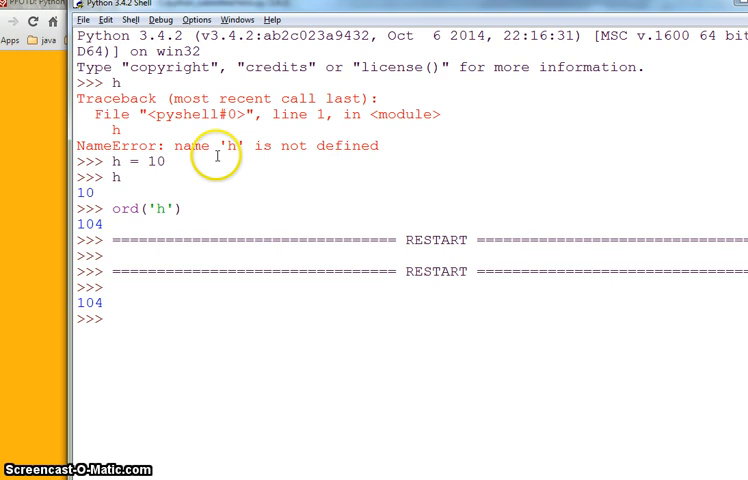
mouse_move(118, 248)
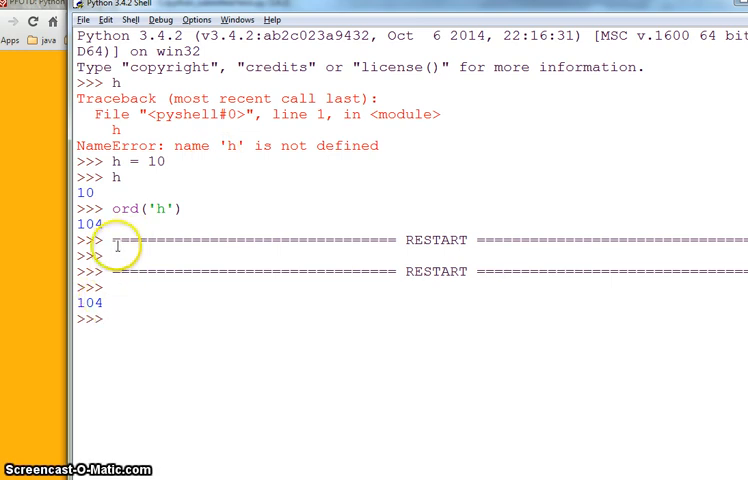
mouse_move(155, 310)
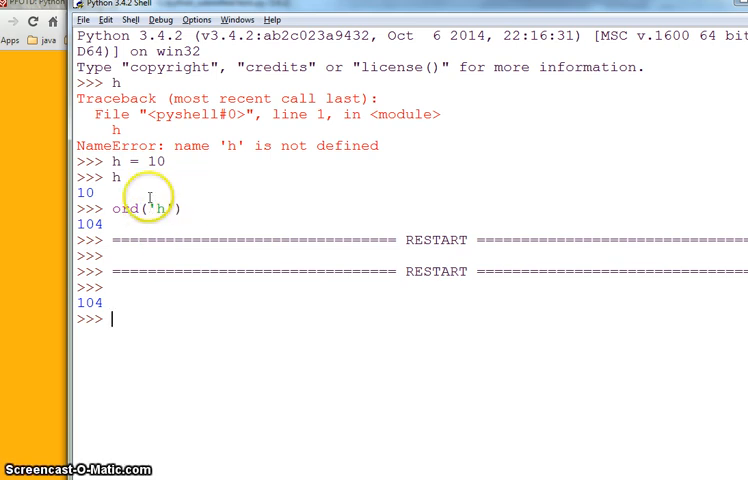
mouse_move(128, 287)
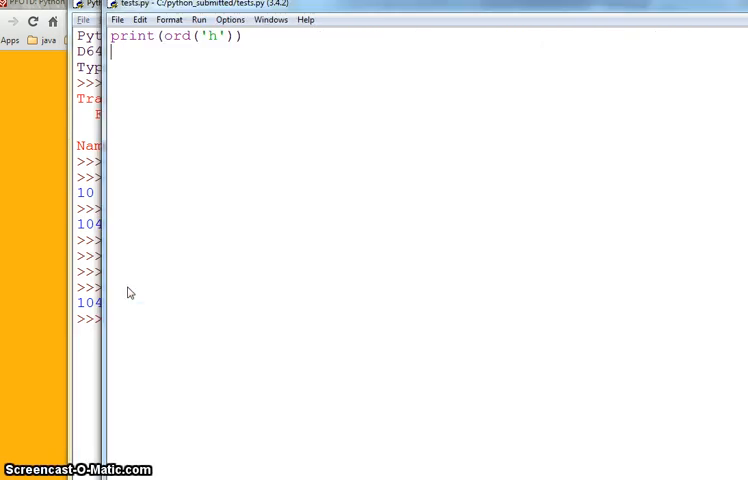
mouse_move(128, 287)
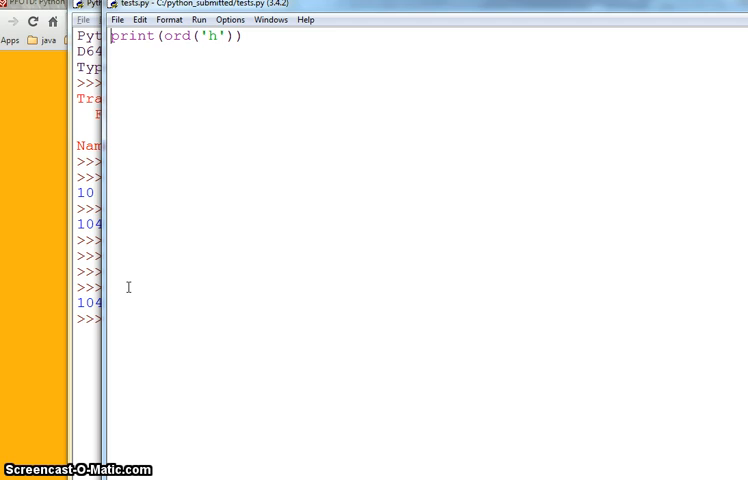
Replace the print line with text = "hello"
triple_click(175, 37)
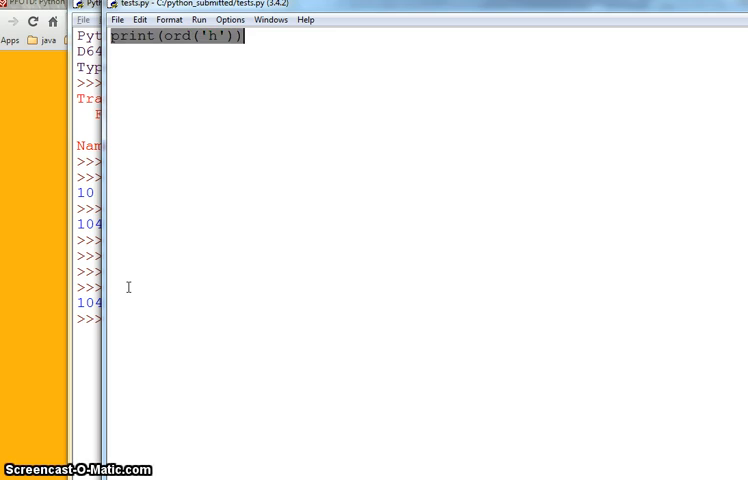
type("text")
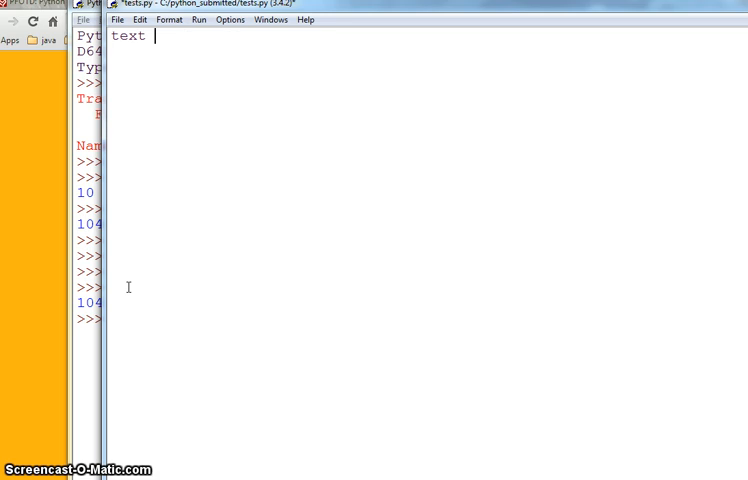
type("= \"")
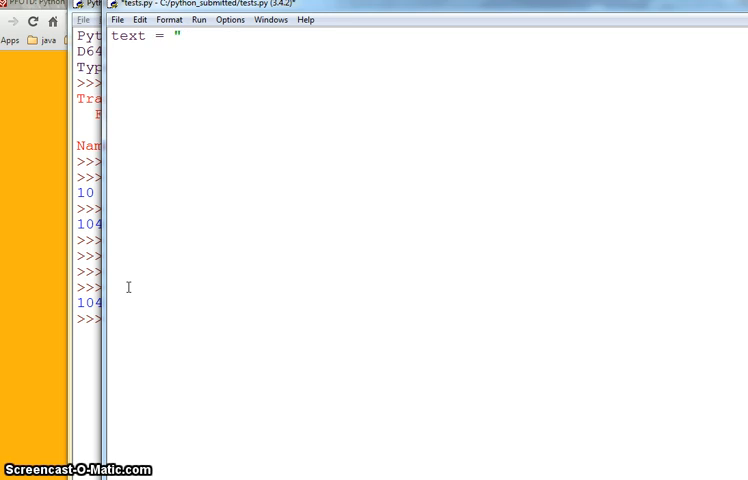
type("hello")
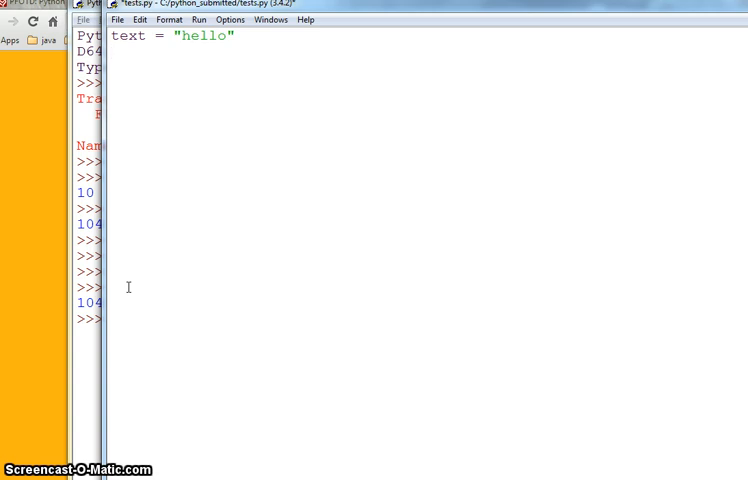
Add a for loop over text printing ord(i) with end=''
type("fo")
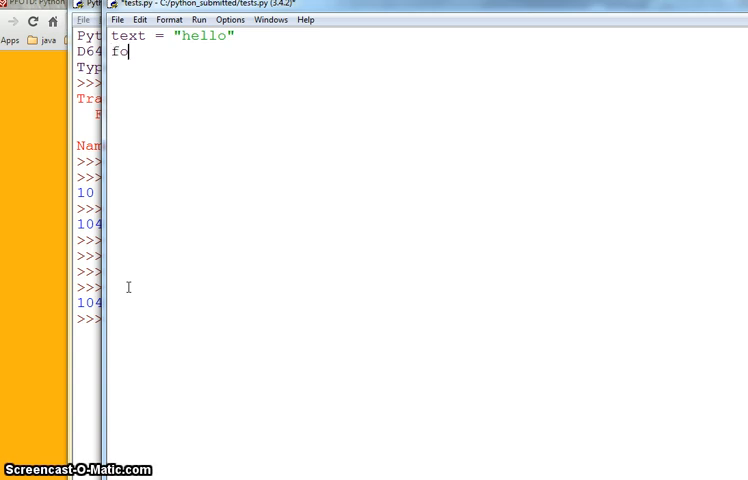
type("r")
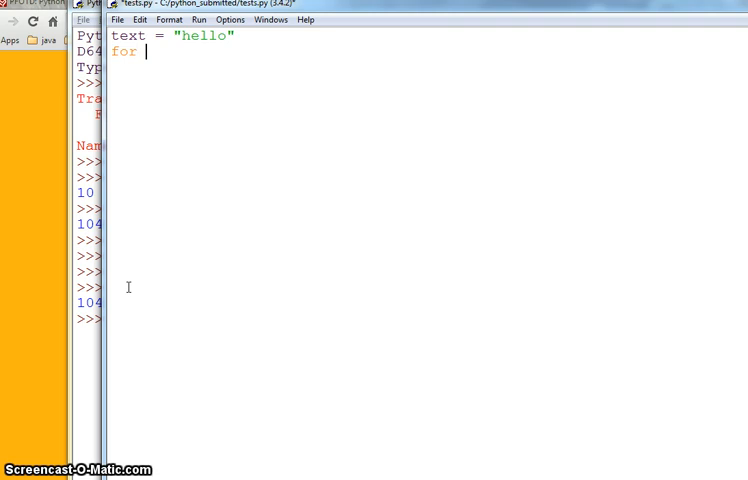
type("i in text")
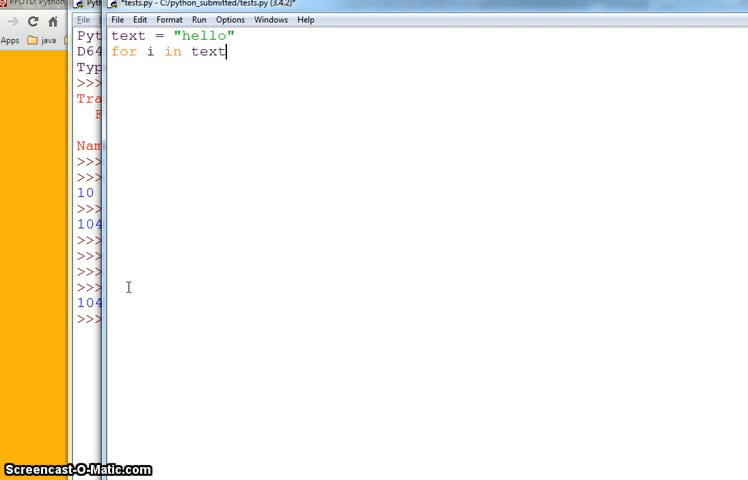
type(":")
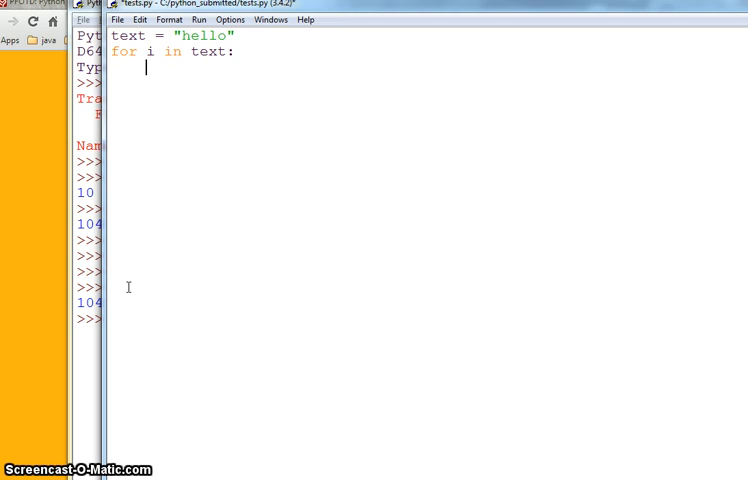
type("print")
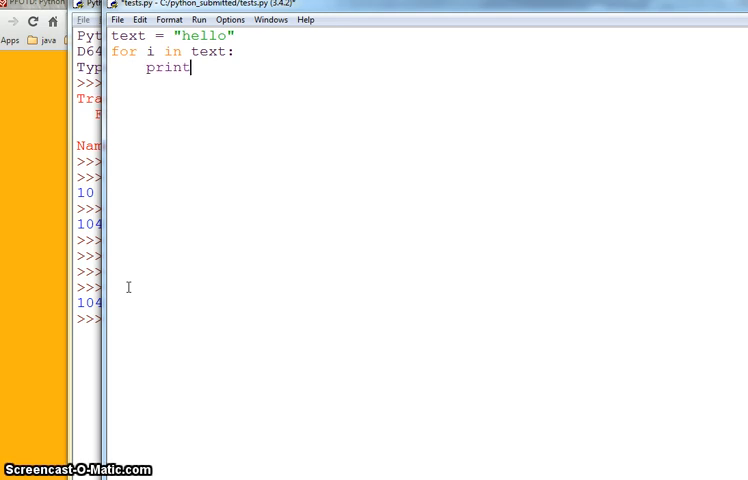
type("(")
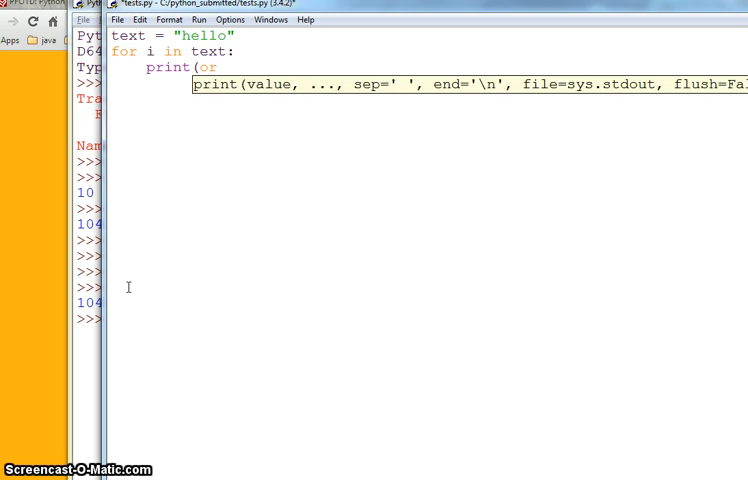
type("ord(i),e")
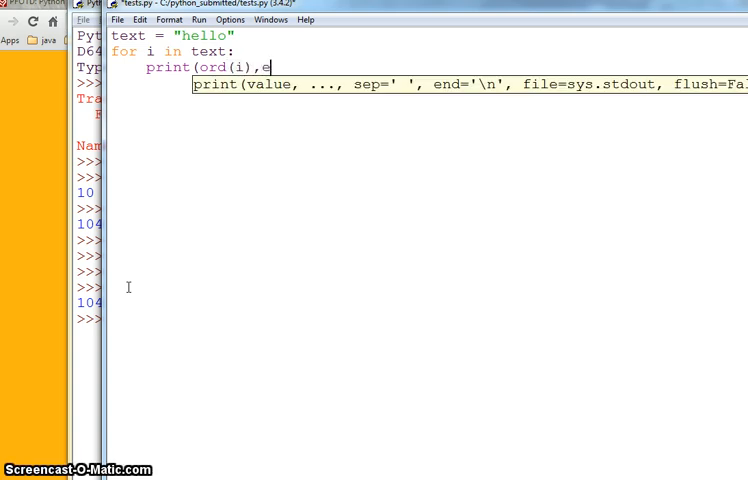
type("nd=")
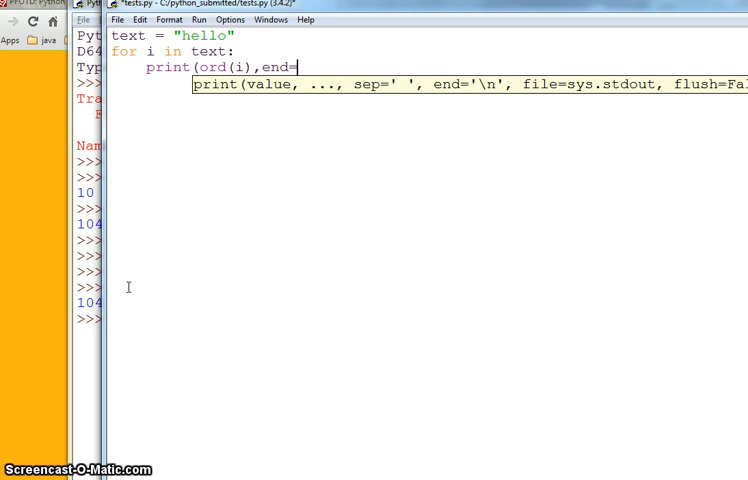
type("''")
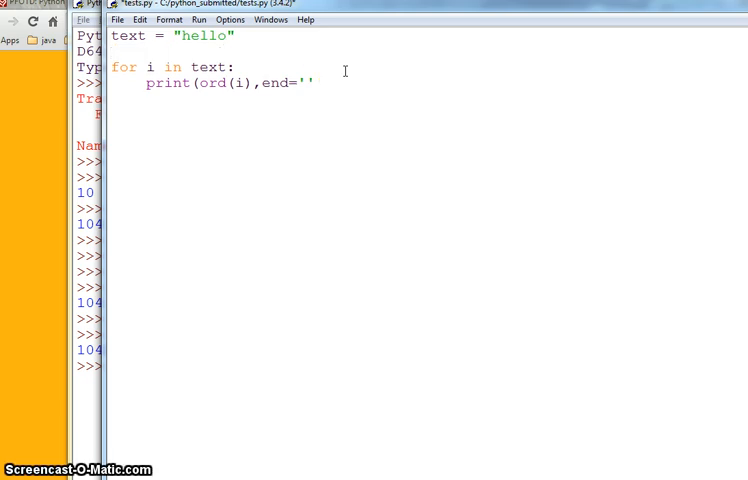
Add text2 = "" and make the loop set text2 = chr(ord(i)+99), dropping end
type("text =")
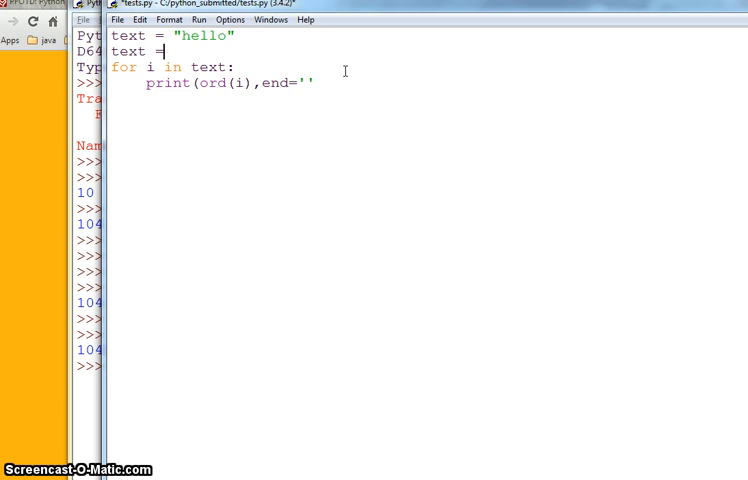
key("Backspace")
type("2")
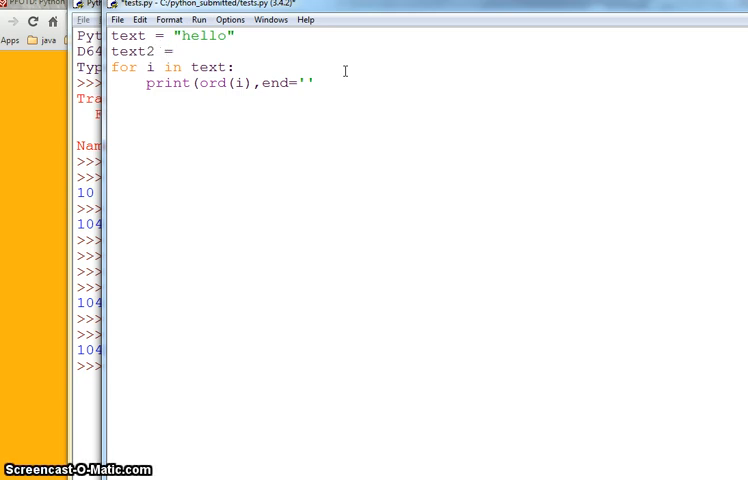
type("\"\"")
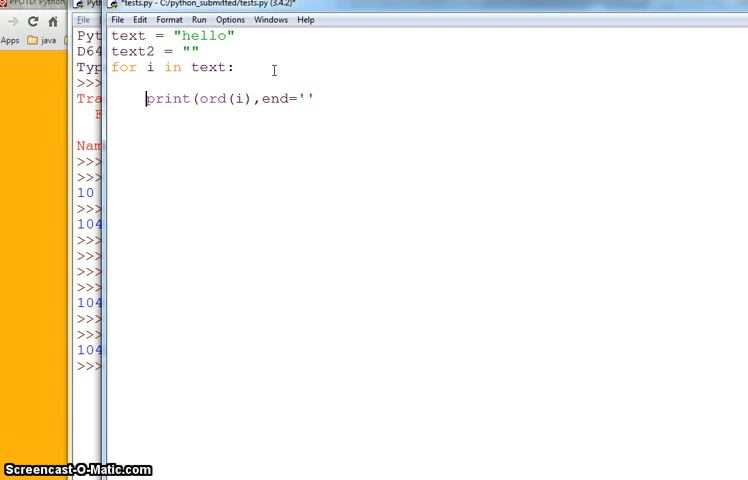
left_click_drag(145, 98, 218, 98)
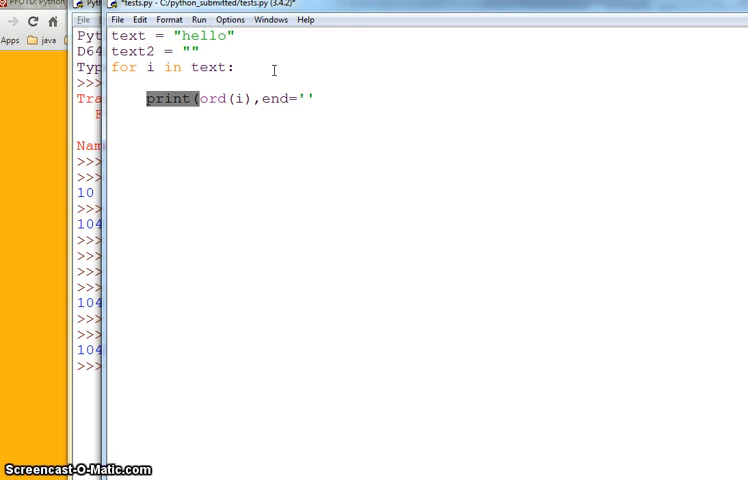
type("text2")
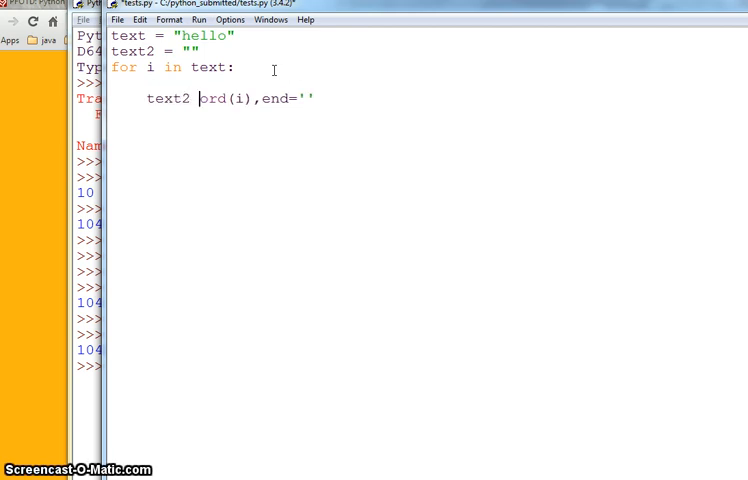
type("= chr(")
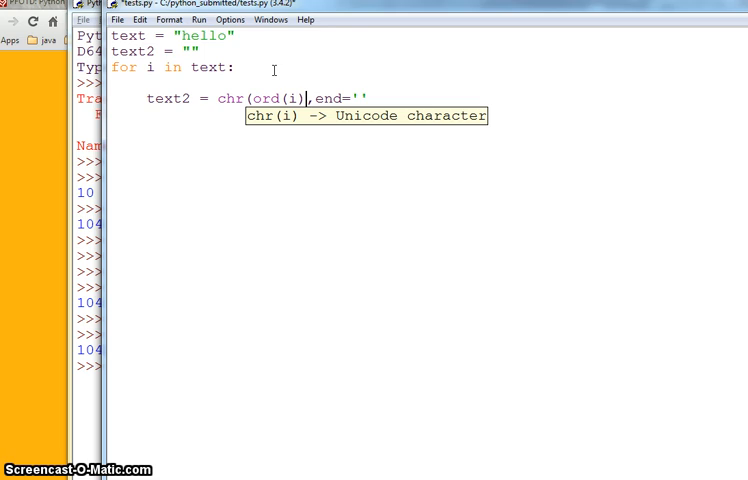
type("+99")
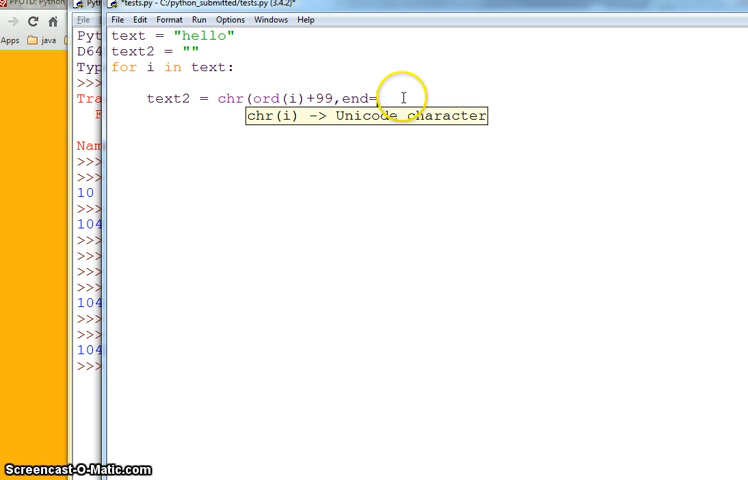
key("BackSpace")
type(")")
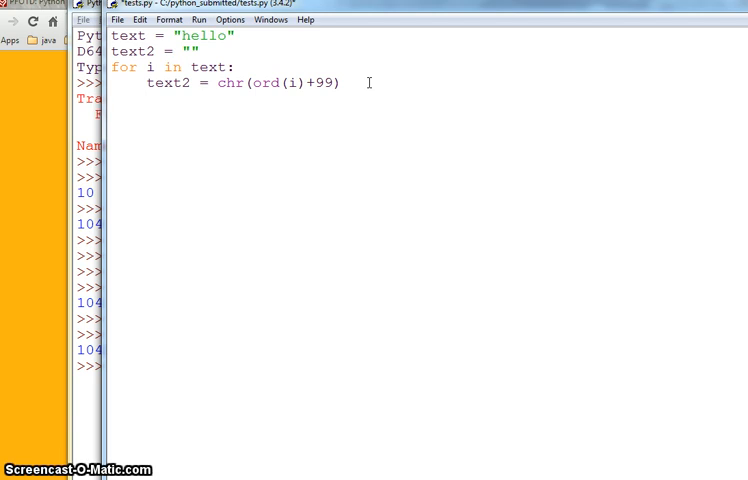
Add print(text2) after the loop, run it, and change the shift to +100
type("print")
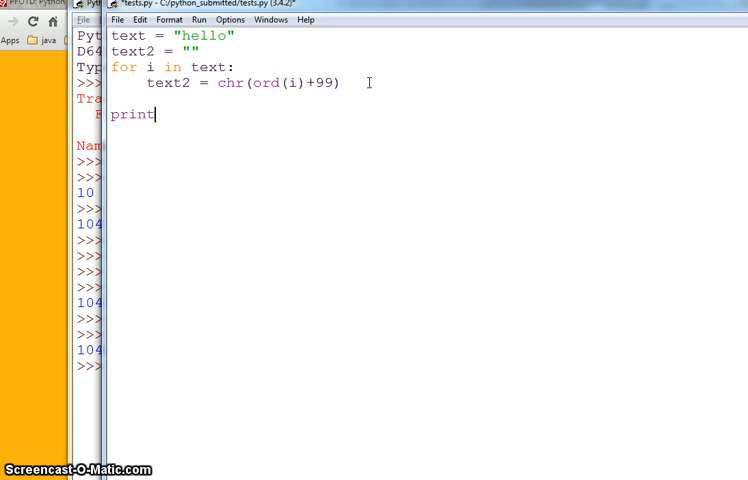
type("(text2")
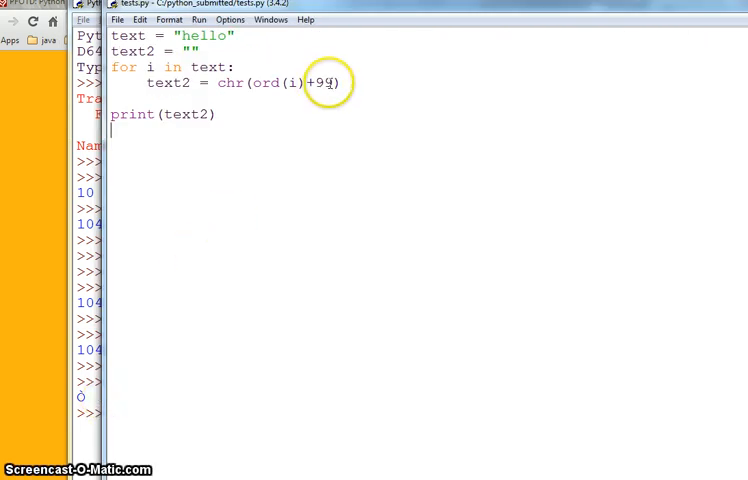
key("BackSpace")
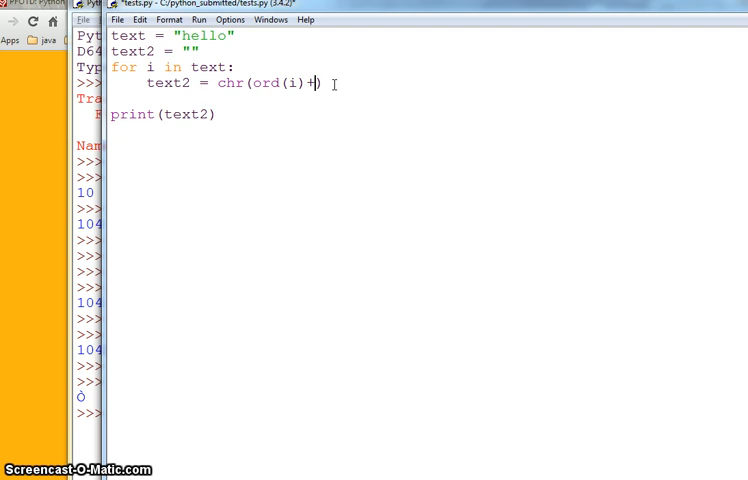
type("0")
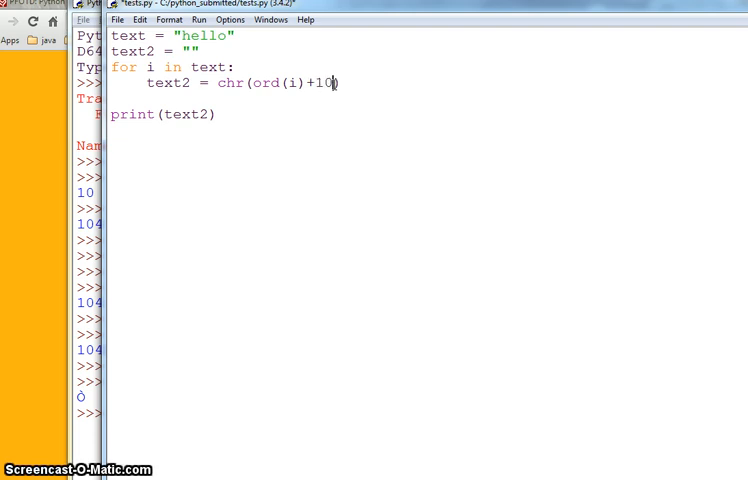
type("p")
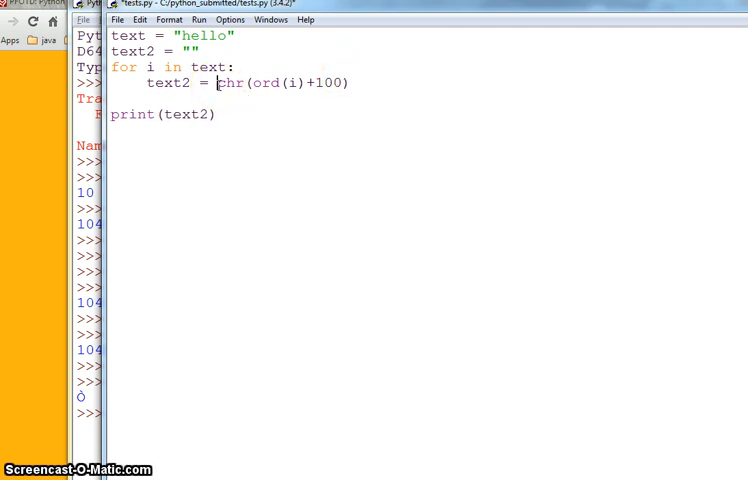
Make the loop accumulate text2 = text2+chr(ord(i)+99) and run to print the word
type("text2 =")
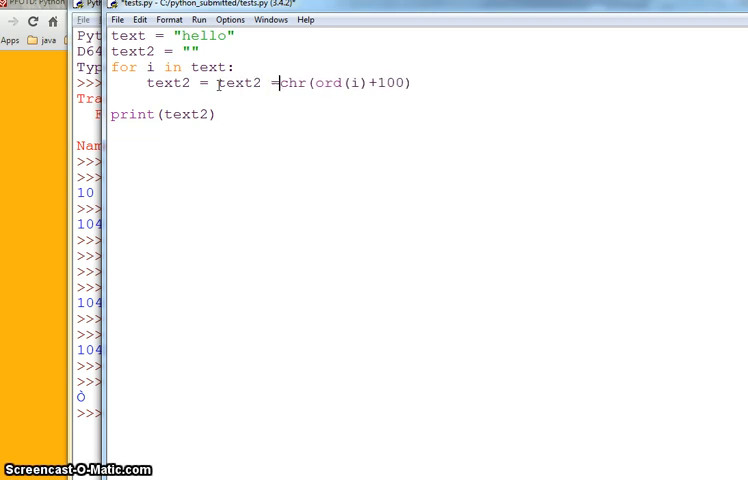
key("Backspace")
type("+")
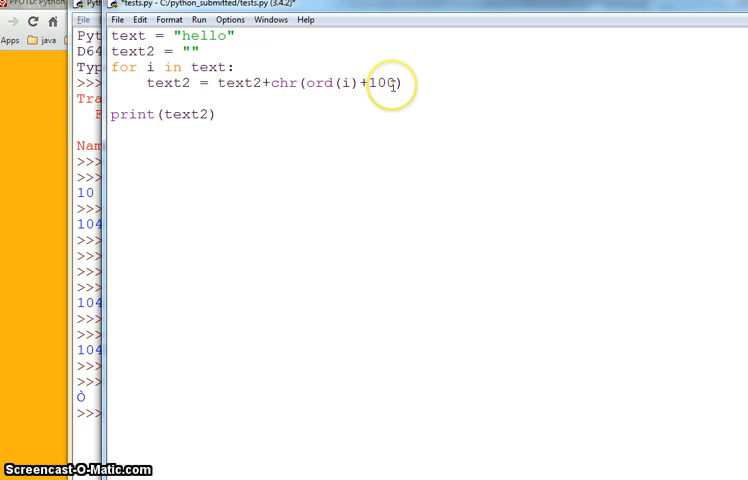
key("BackSpace")
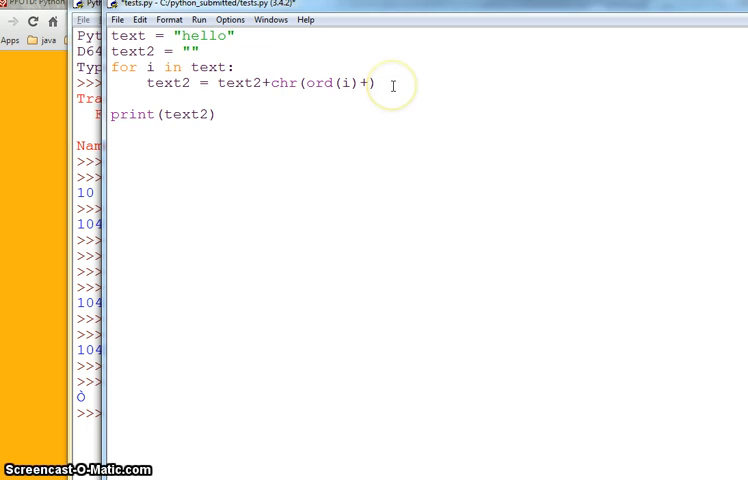
type("99")
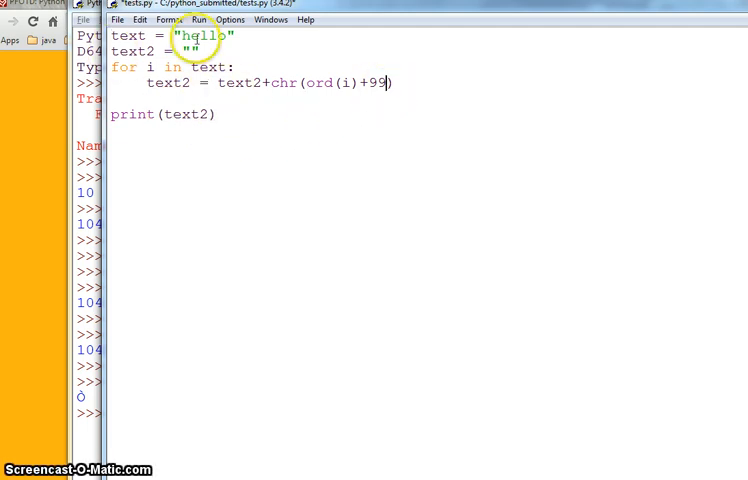
mouse_move(357, 84)
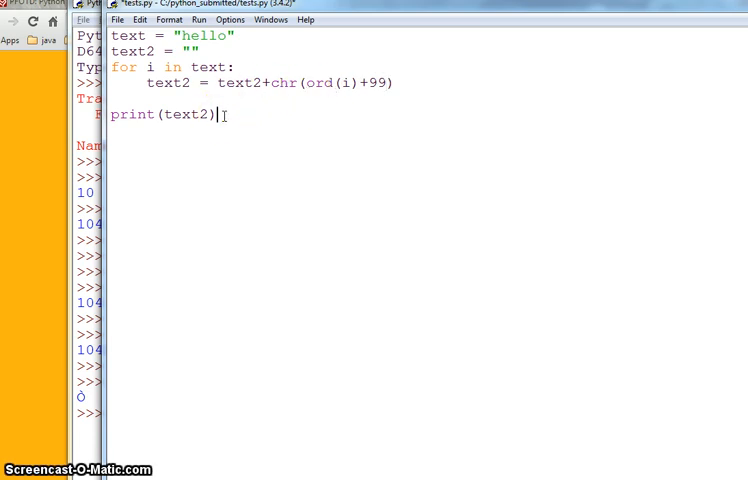
key("ctrl+s")
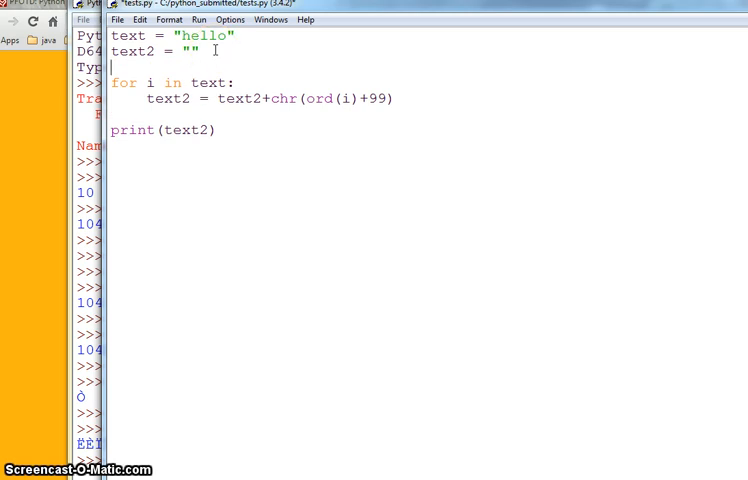
Add key = 99 above the loop and replace the hard-coded 99 with key
type("key =")
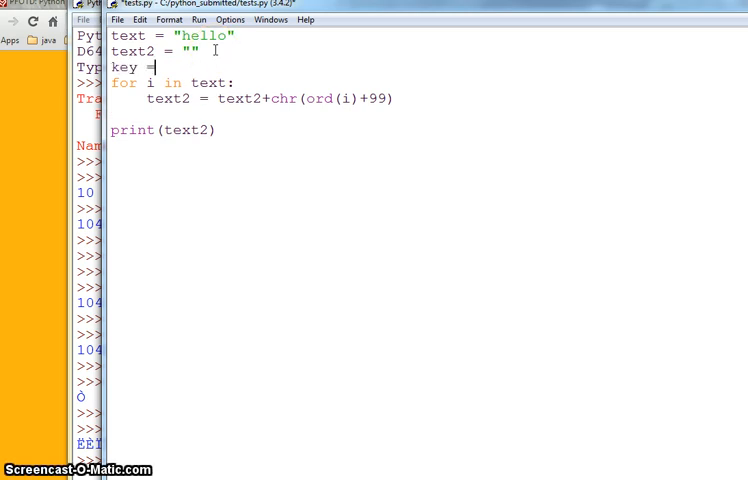
type("99")
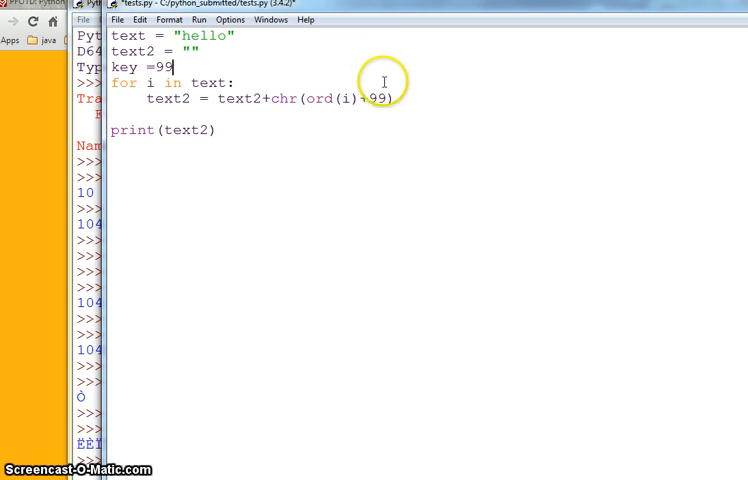
double_click(376, 98)
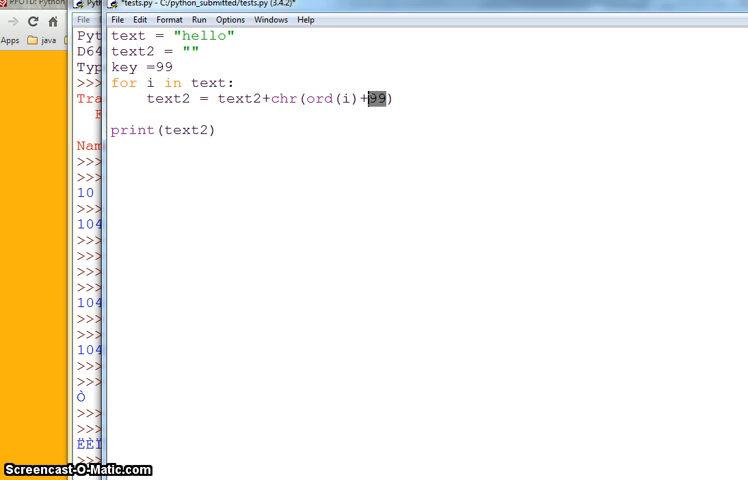
type("key")
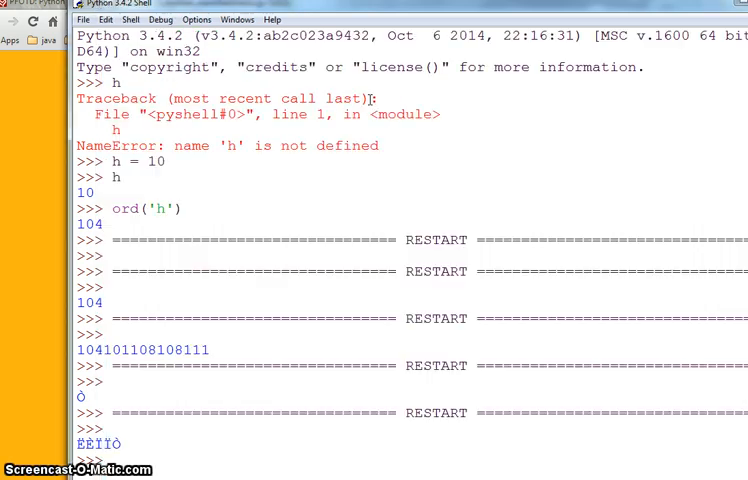
Scroll the shell to confirm the same encrypted output, then change key to 101
scroll("down", 3)
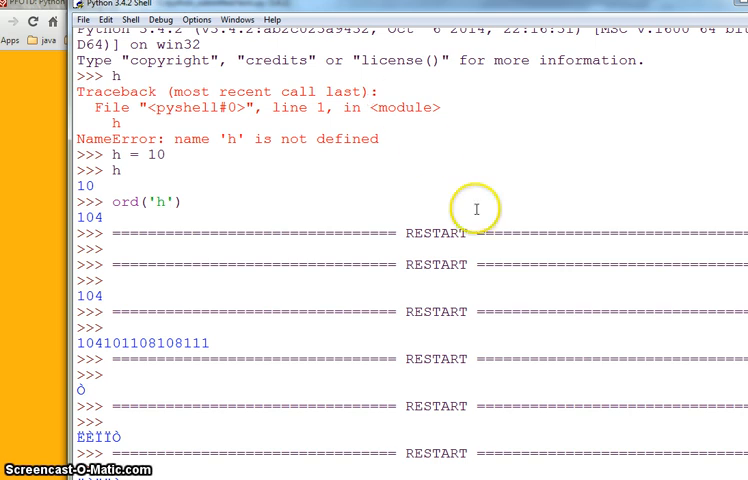
mouse_move(680, 8)
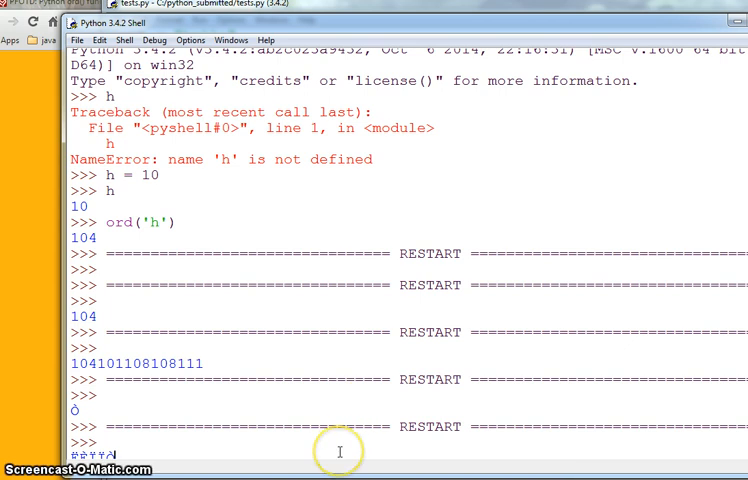
scroll("down", 3)
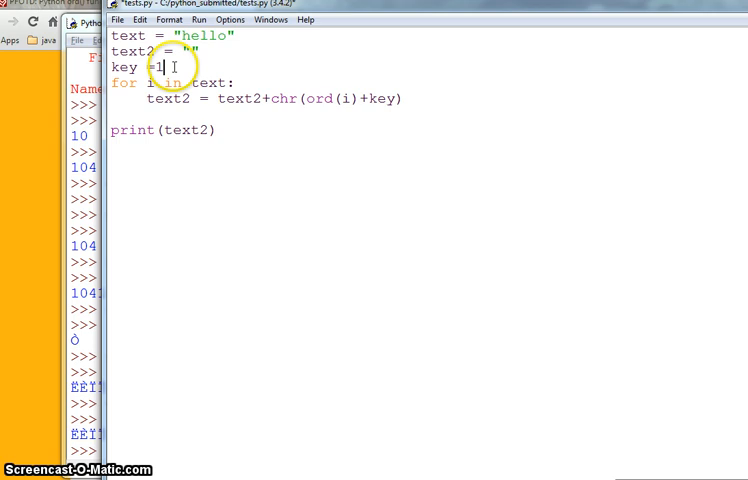
type("01")
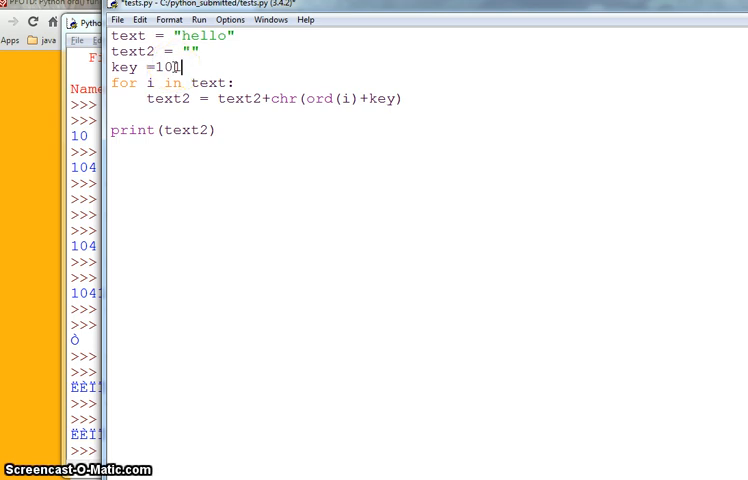